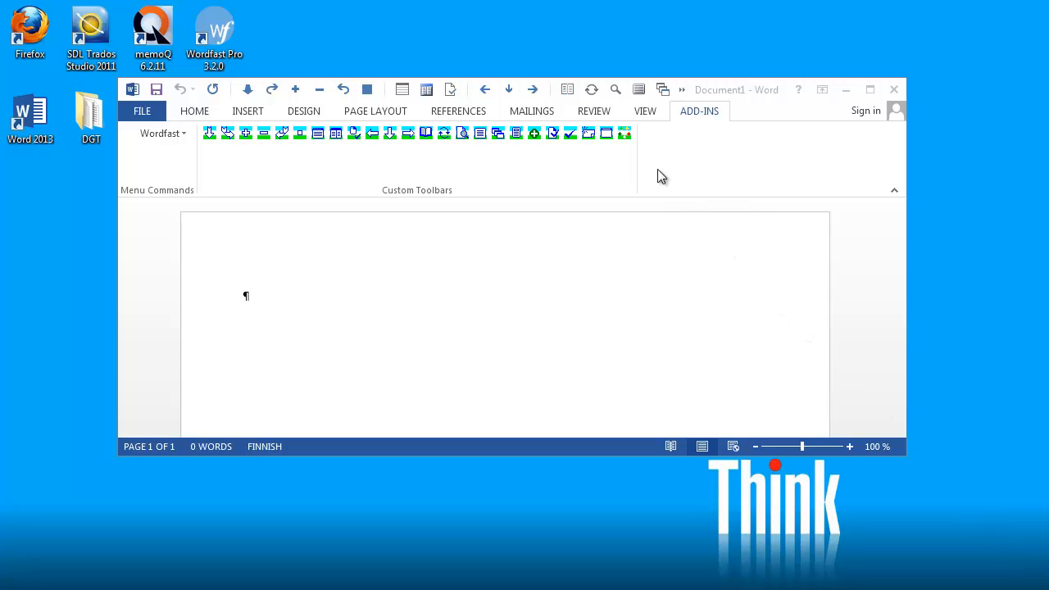
mouse_move(624, 133)
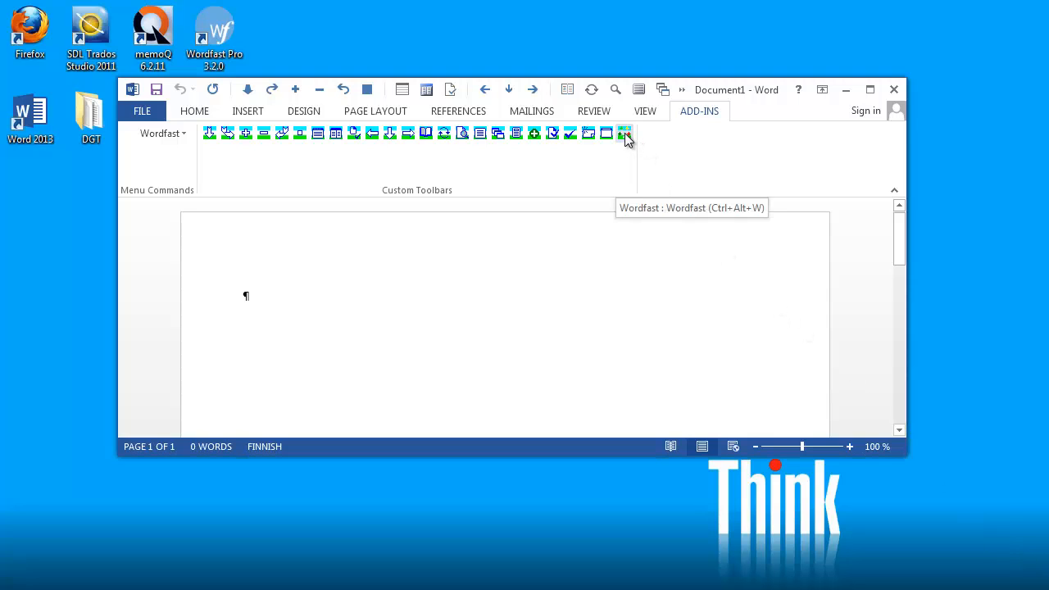
Try Wordfast's Select TM twice, dismissing the open-file dialog error and declining an active TM
left_click(625, 132)
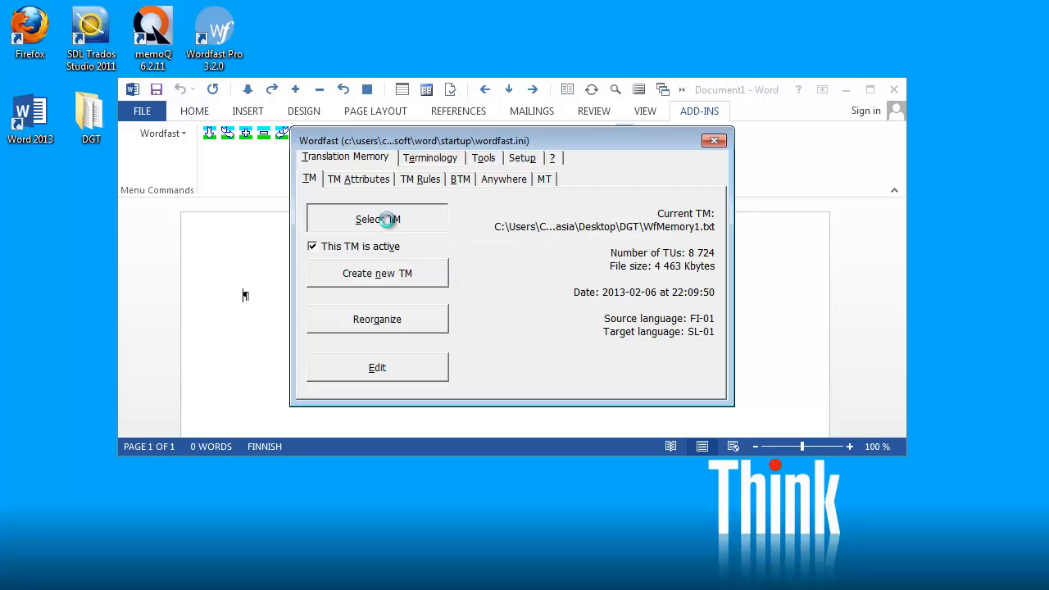
left_click(377, 219)
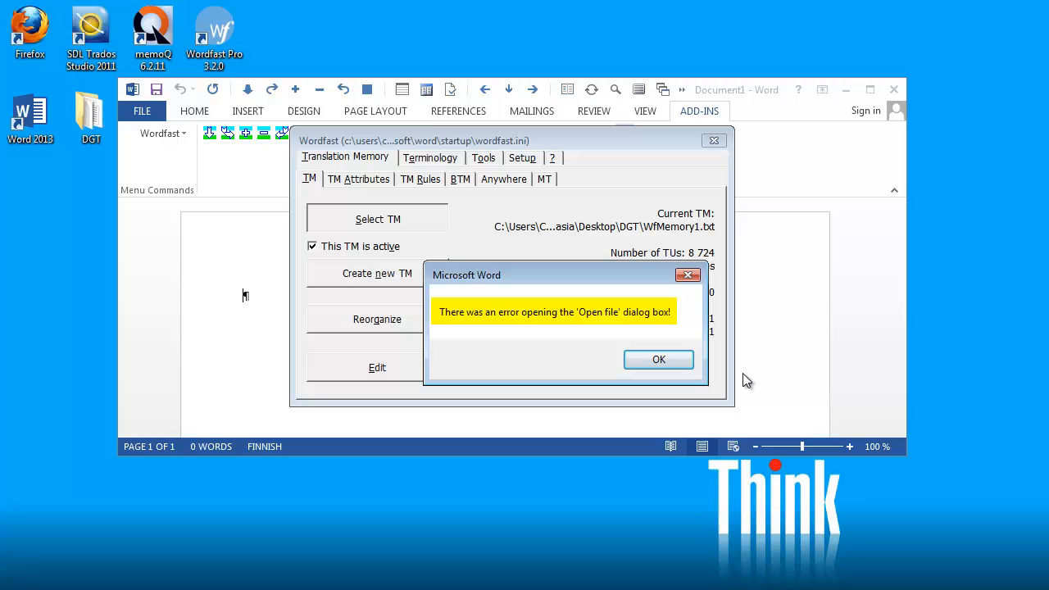
left_click(658, 359)
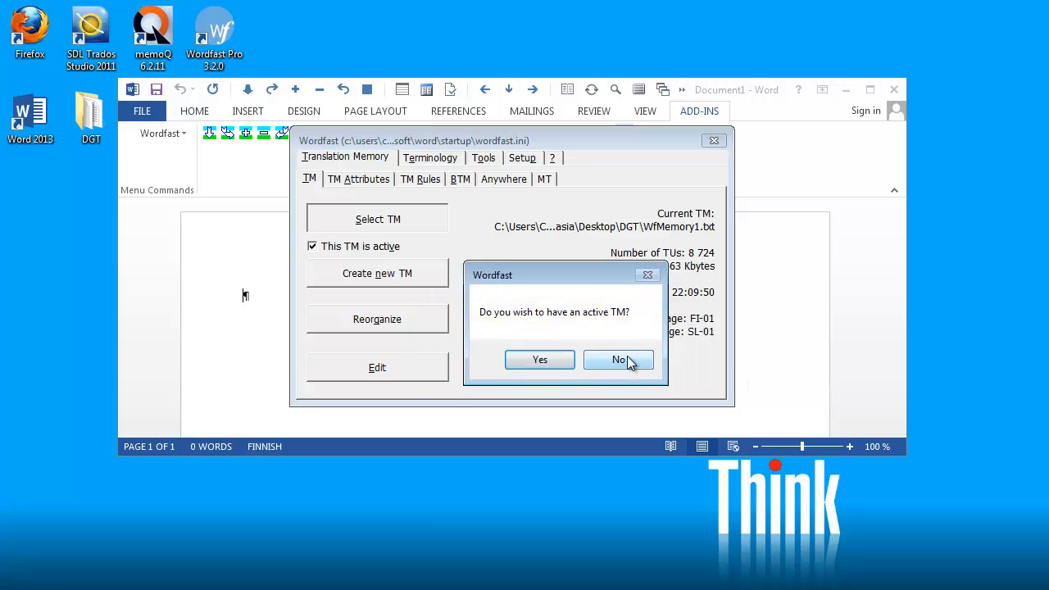
left_click(619, 360)
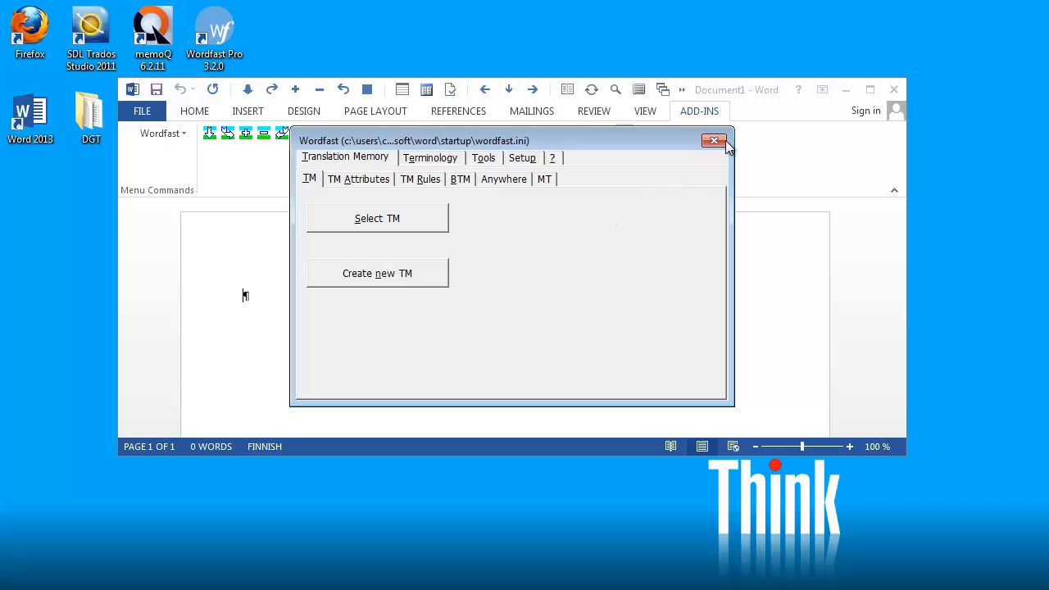
left_click(377, 218)
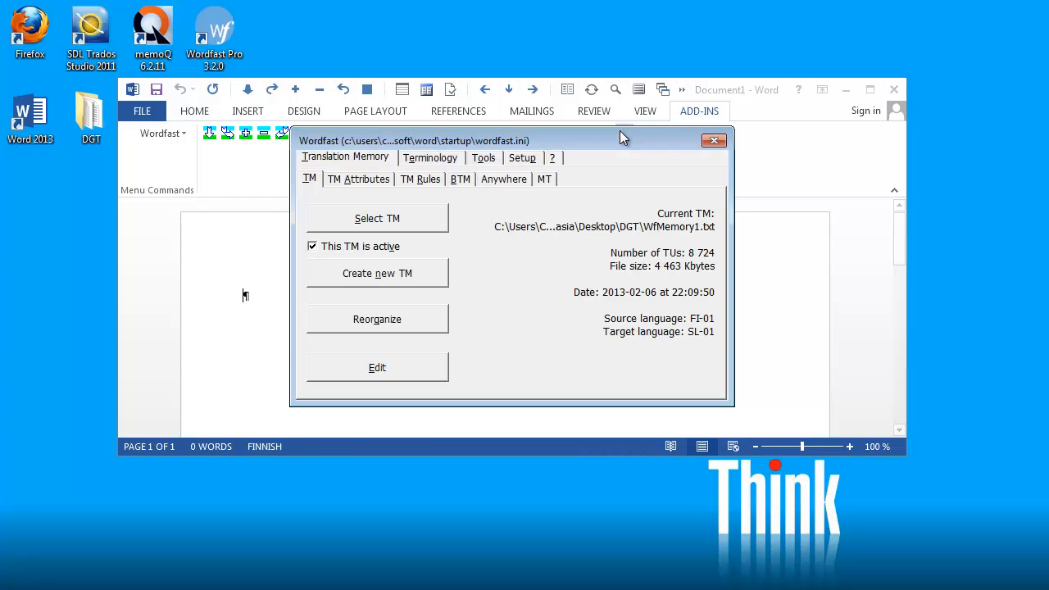
mouse_move(697, 239)
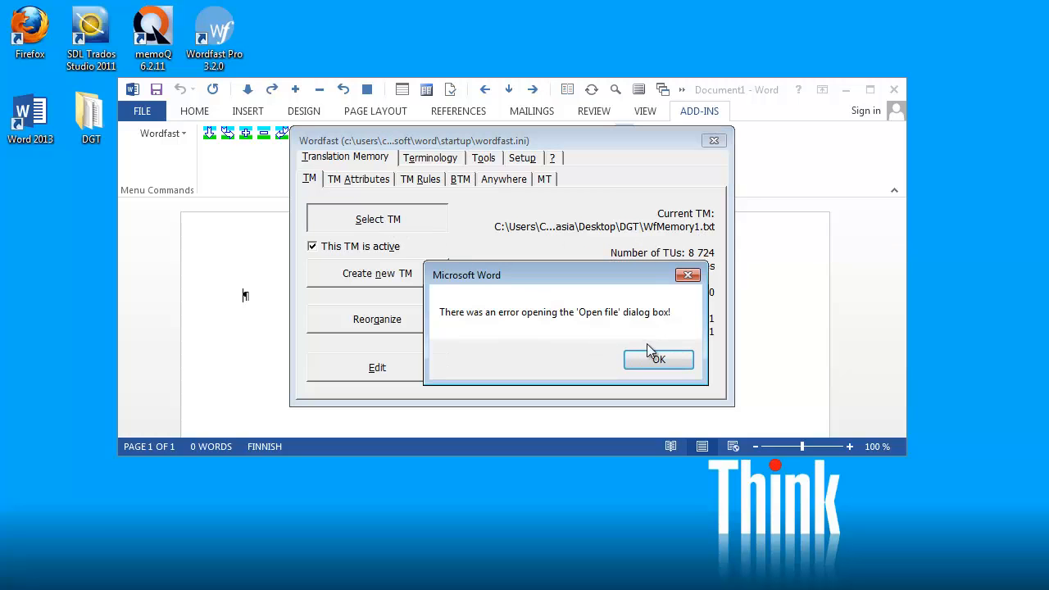
left_click(659, 359)
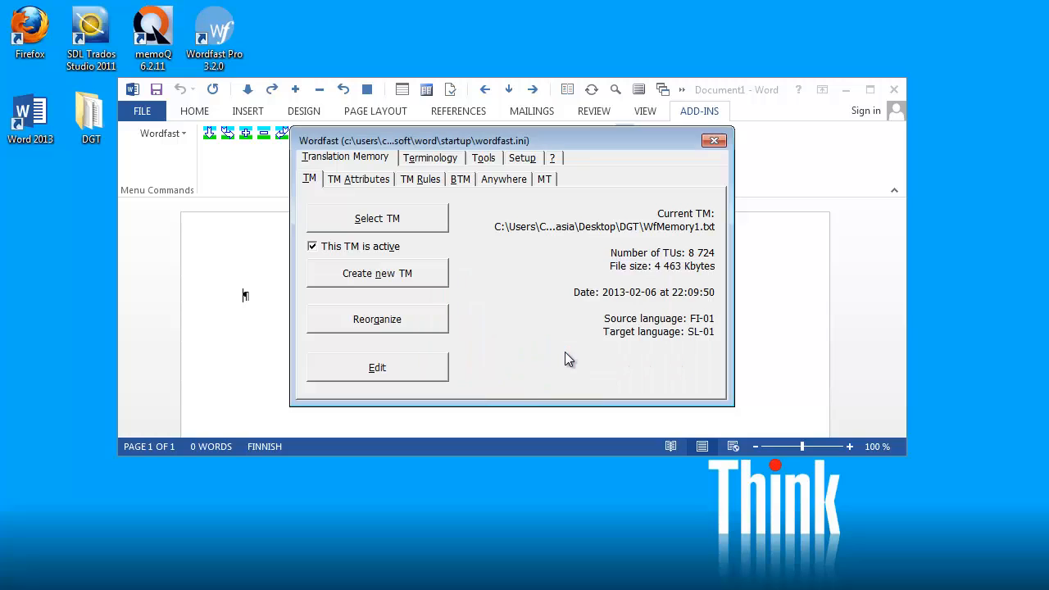
Check Wordfast version info, retry Select TM, and end the Visual Basic run-time error 4608
left_click(552, 158)
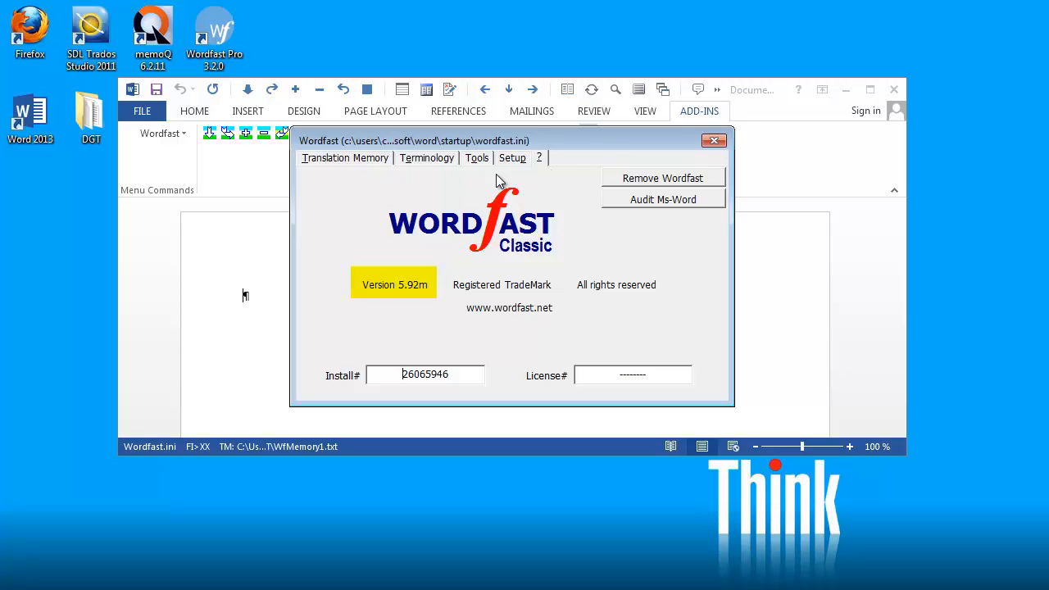
left_click(345, 157)
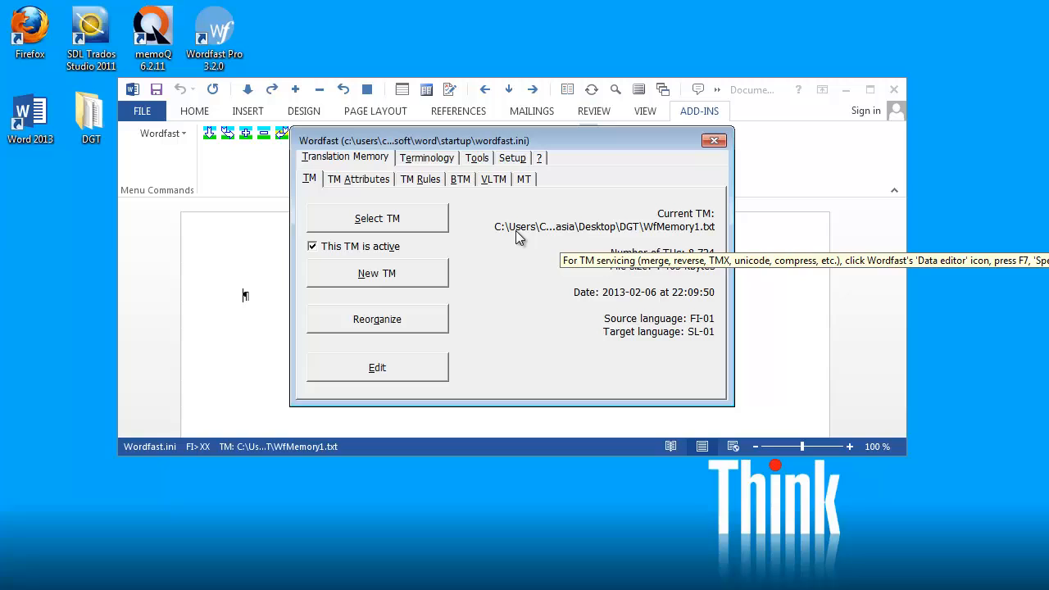
mouse_move(377, 218)
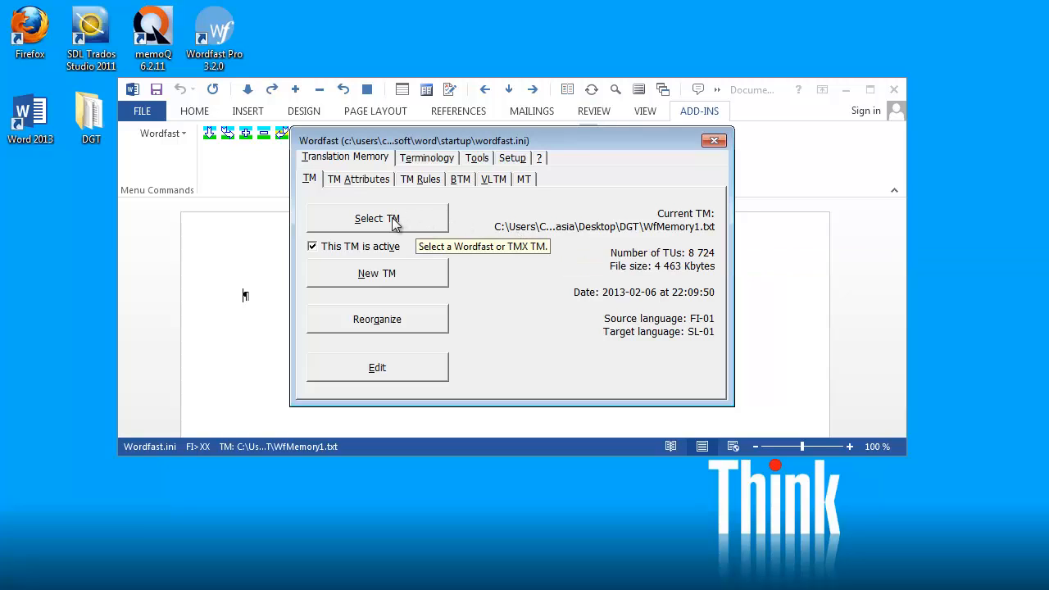
left_click(377, 218)
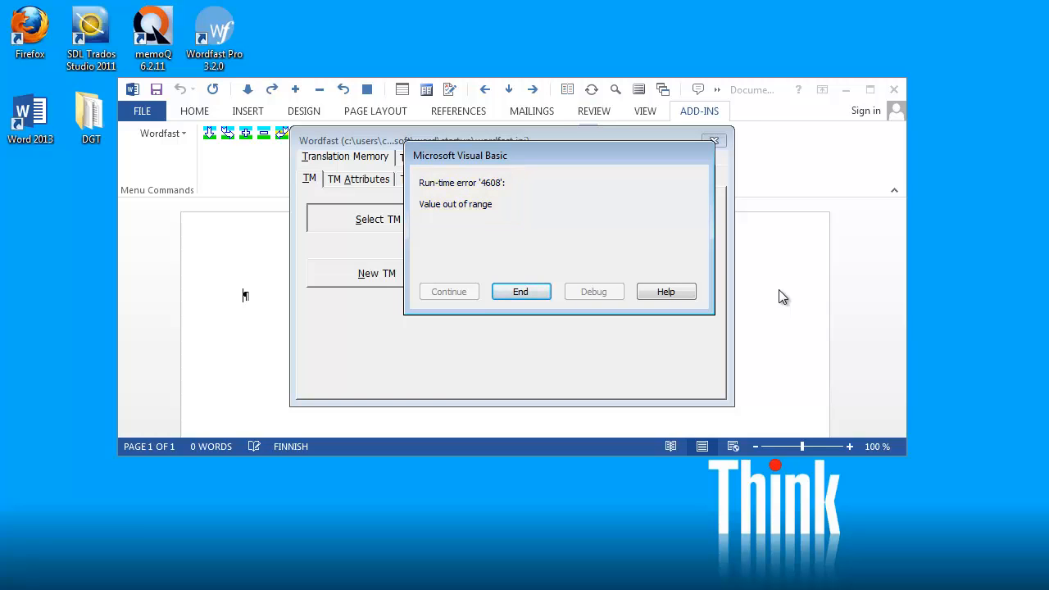
left_click(520, 292)
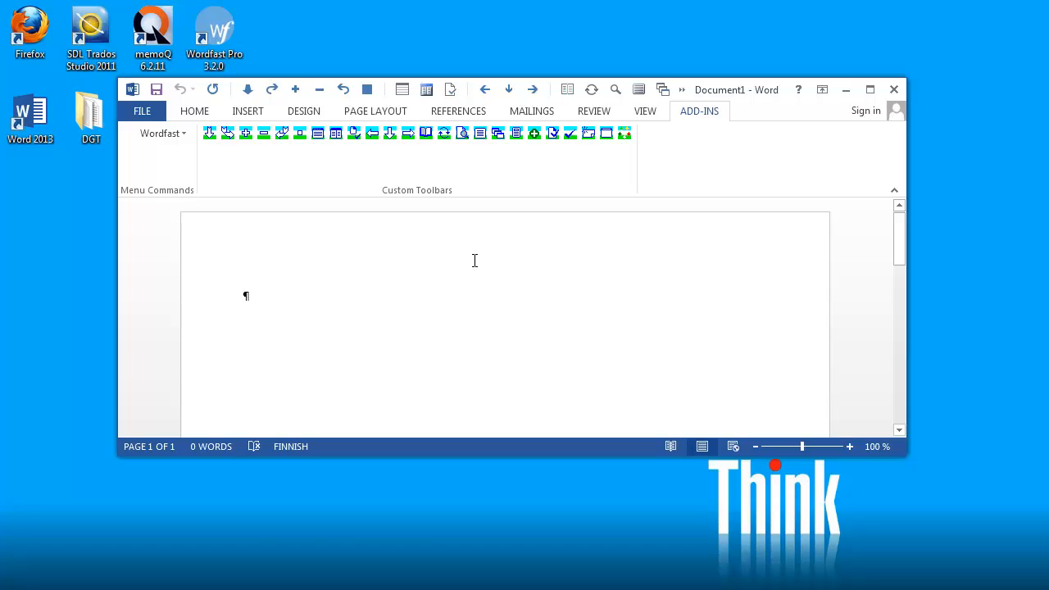
mouse_move(342, 230)
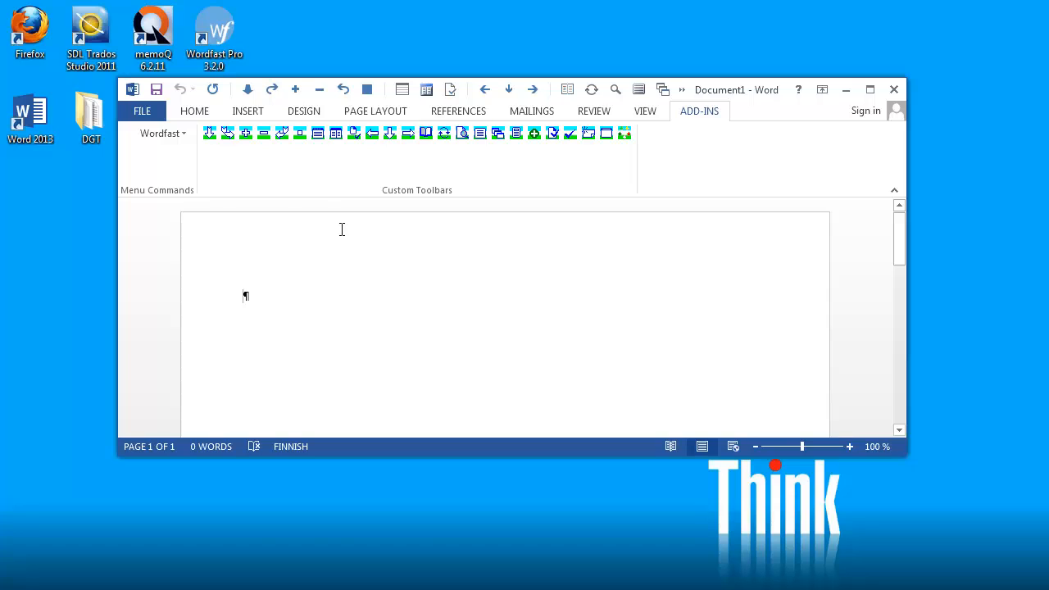
left_click(142, 111)
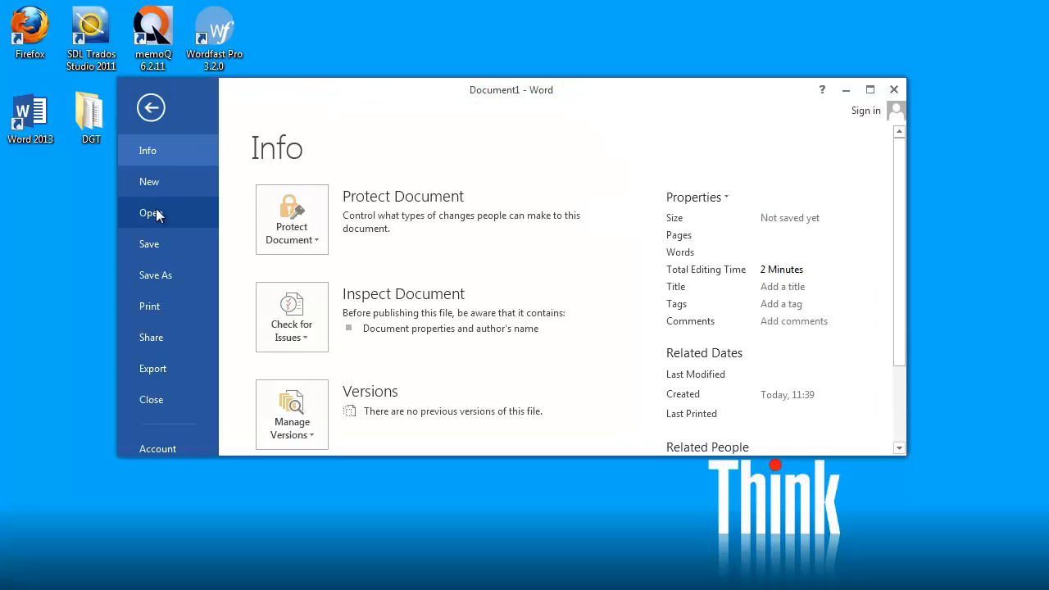
left_click(151, 212)
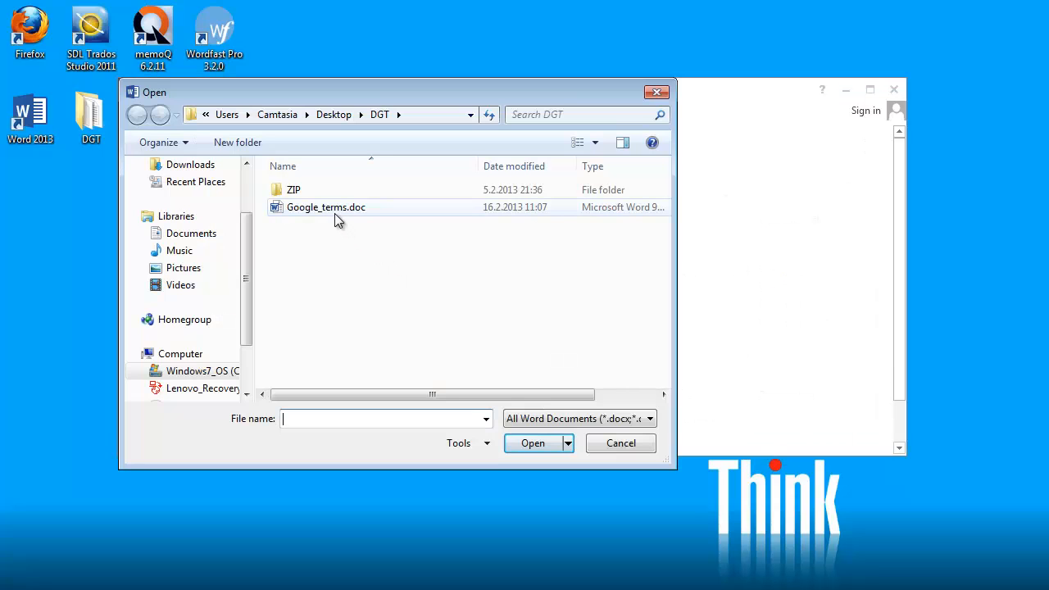
left_click(325, 206)
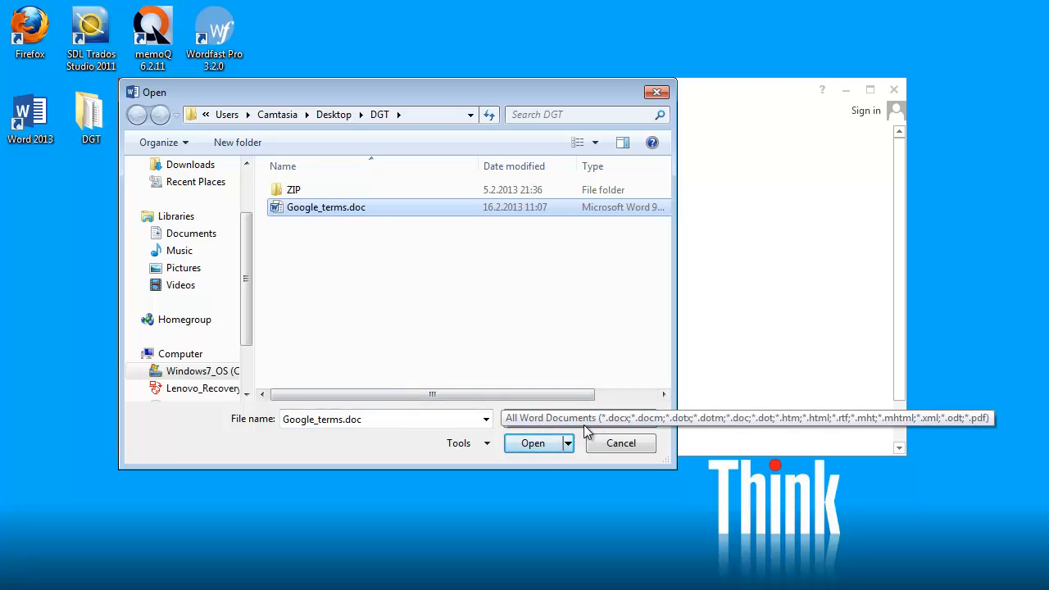
left_click(532, 443)
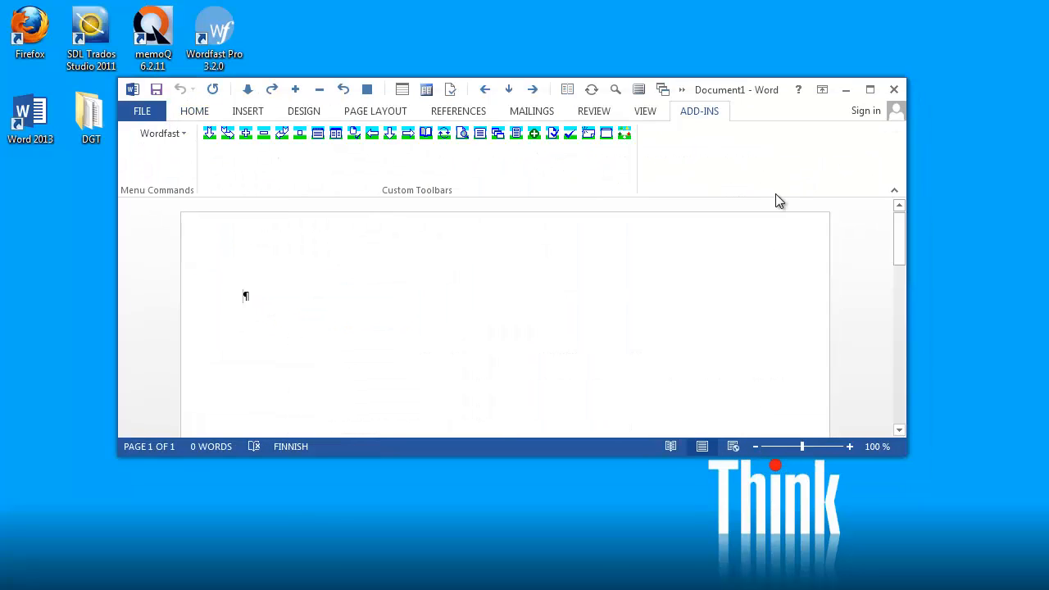
mouse_move(625, 132)
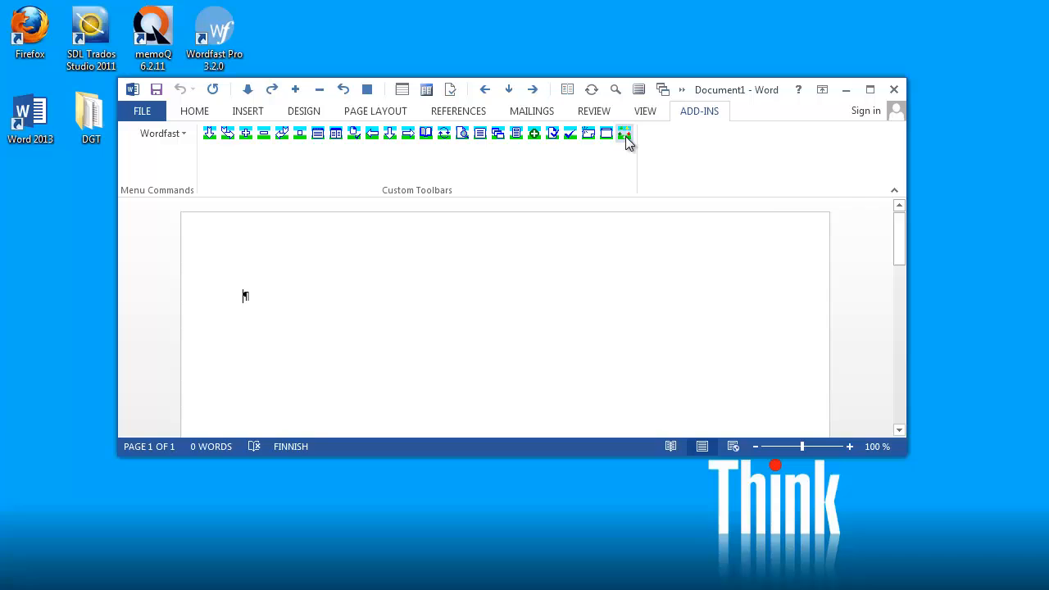
Load WfMemory2.txt through Wordfast's Select TM file dialog, then close the Wordfast settings
left_click(624, 132)
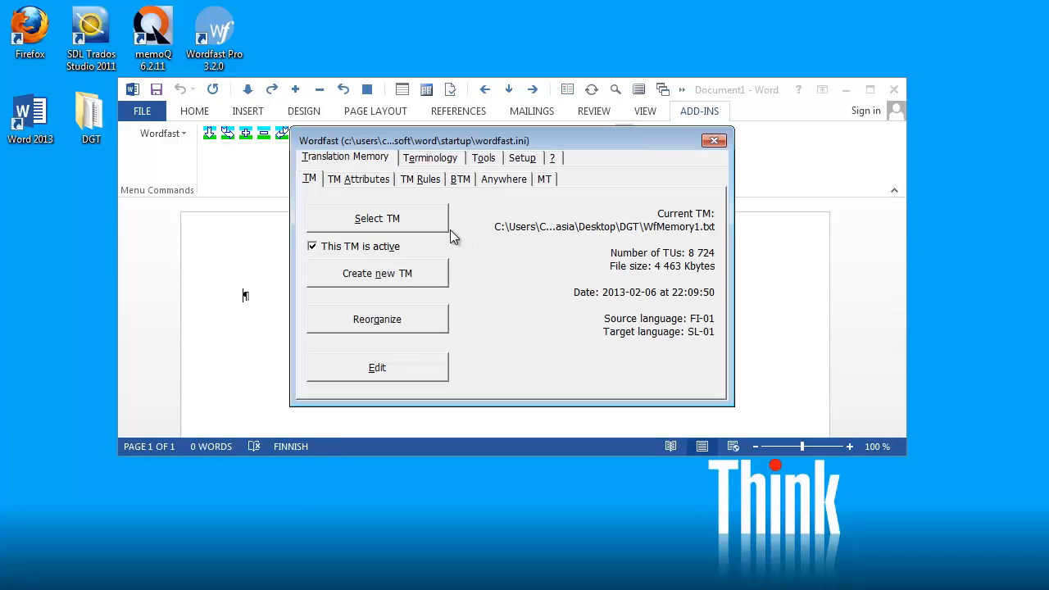
left_click(376, 218)
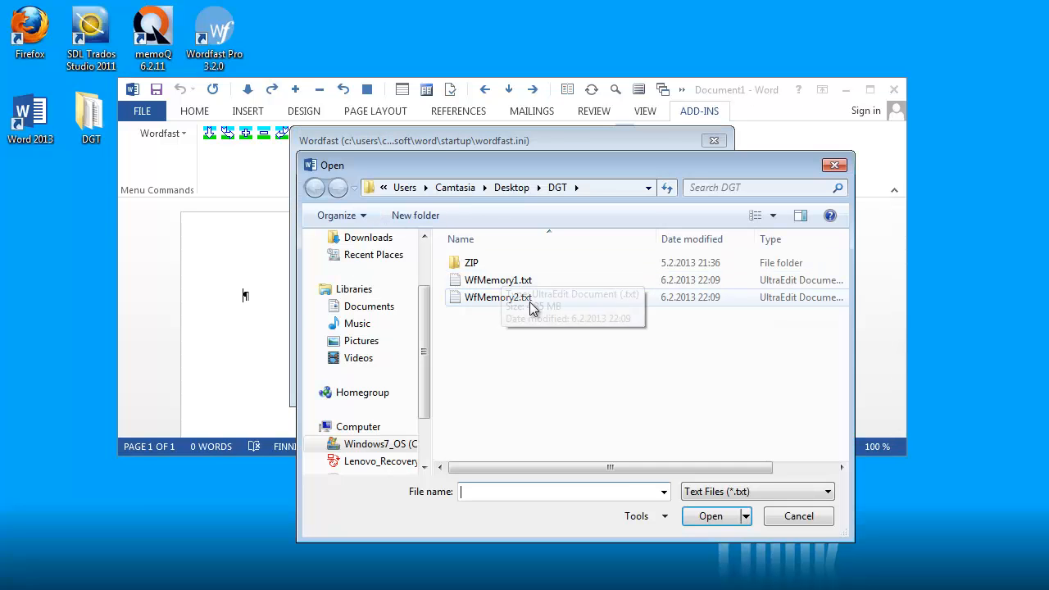
left_click(497, 297)
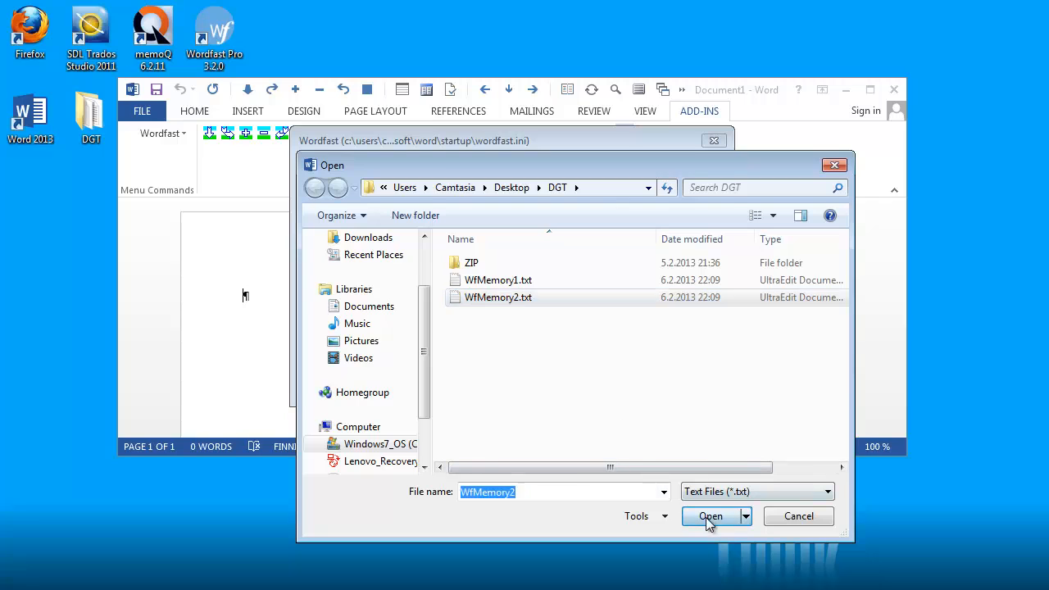
left_click(710, 516)
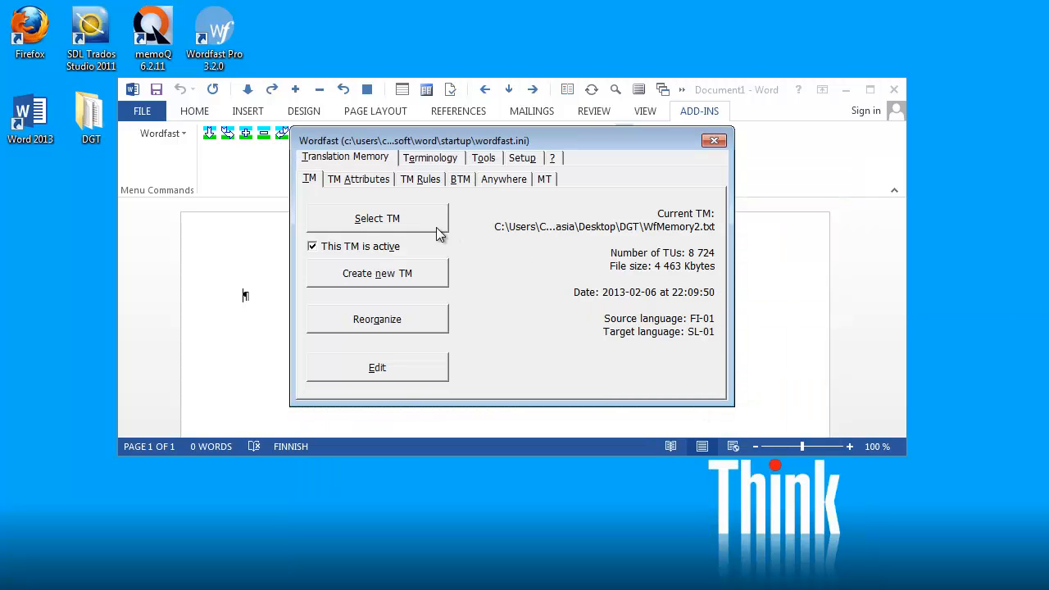
left_click(377, 218)
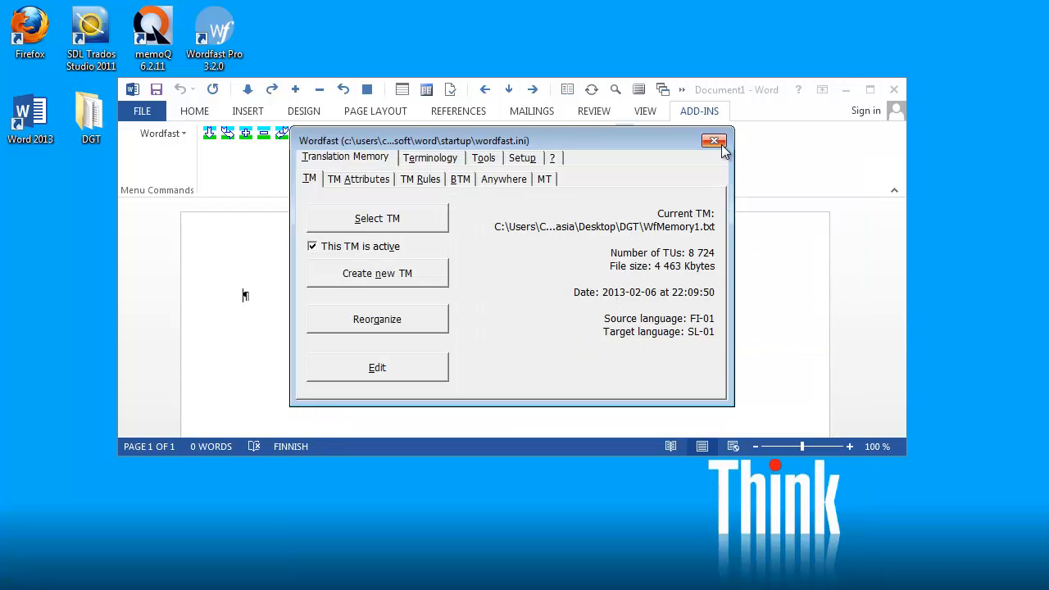
left_click(713, 140)
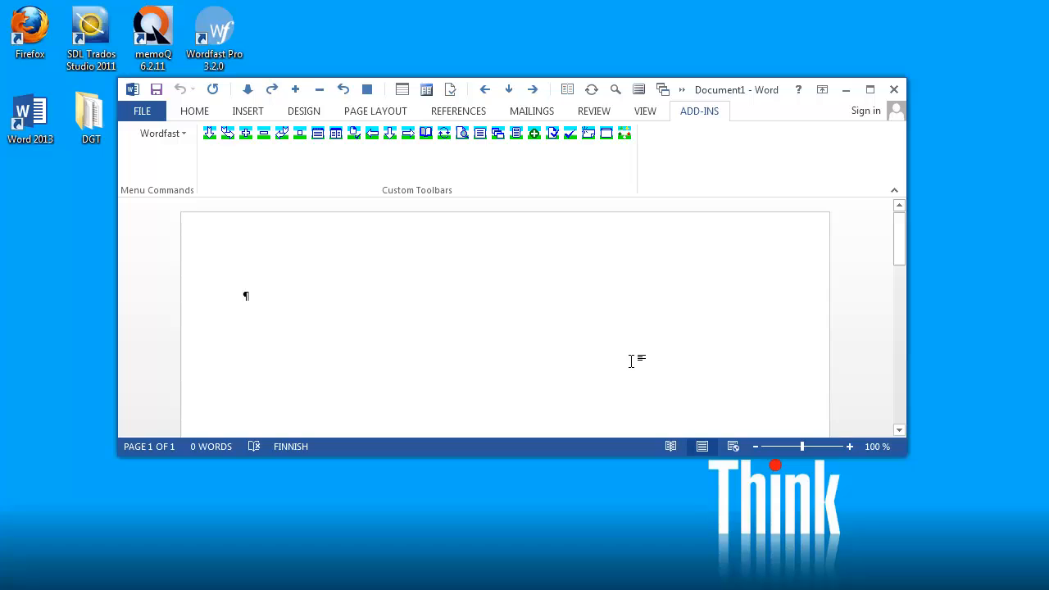
mouse_move(443, 318)
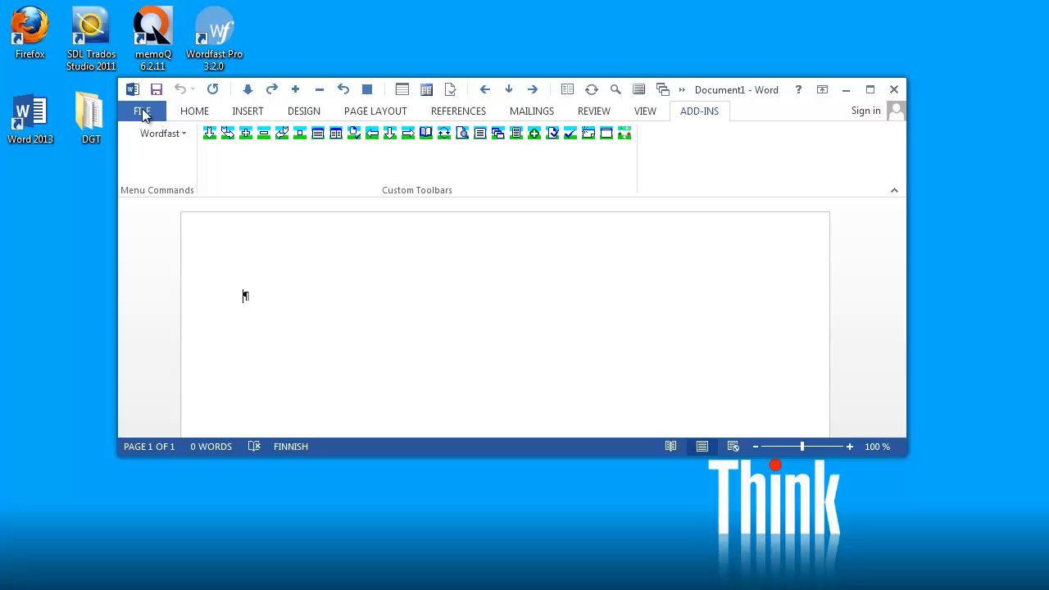
Try opening Google_terms.doc as WordPerfect 5.x and dismiss the wrong file type warning
left_click(140, 111)
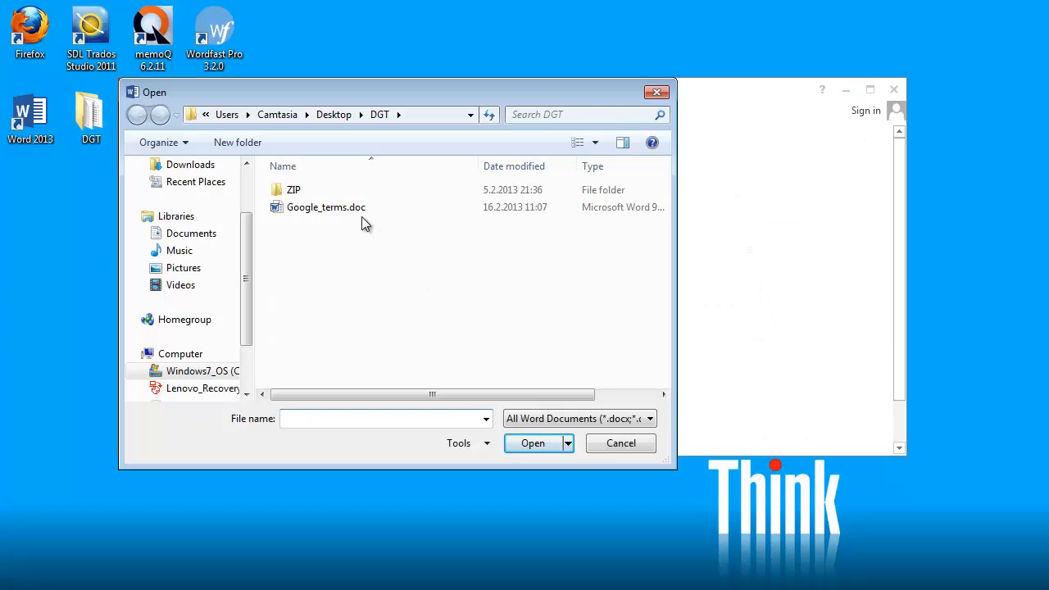
left_click(326, 207)
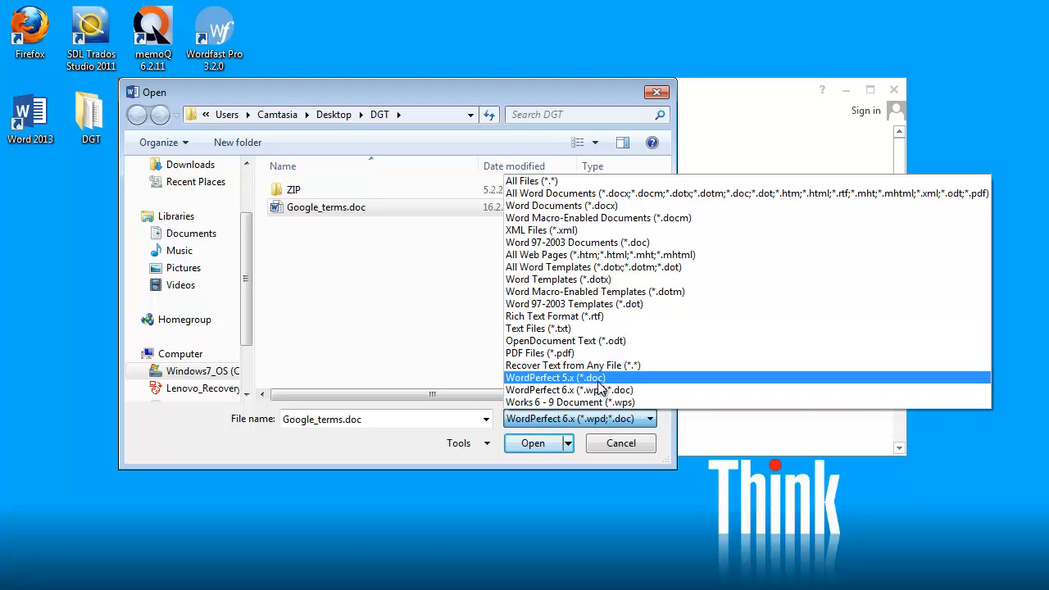
left_click(555, 377)
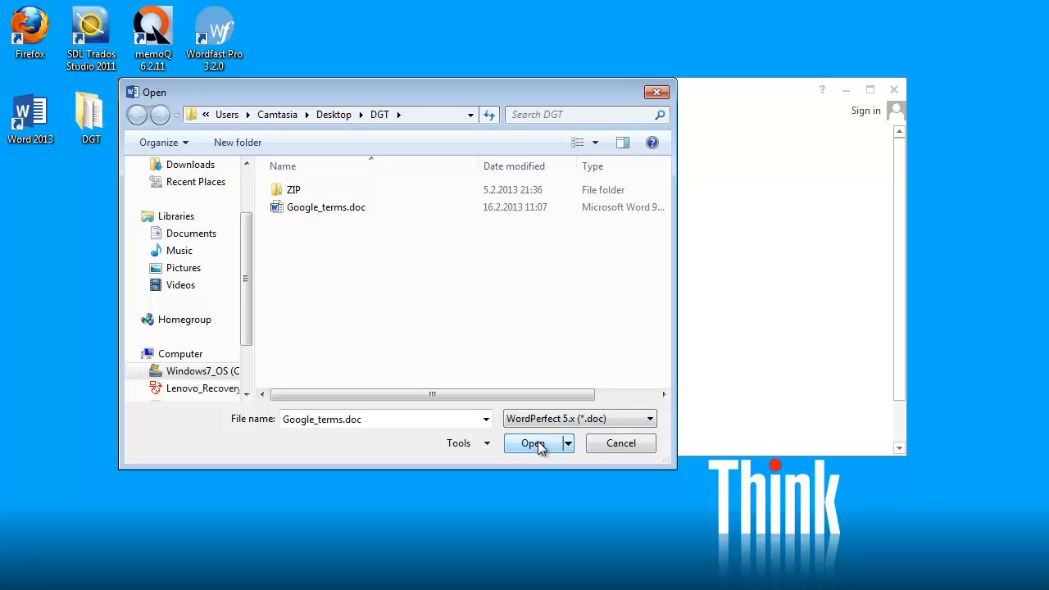
left_click(534, 442)
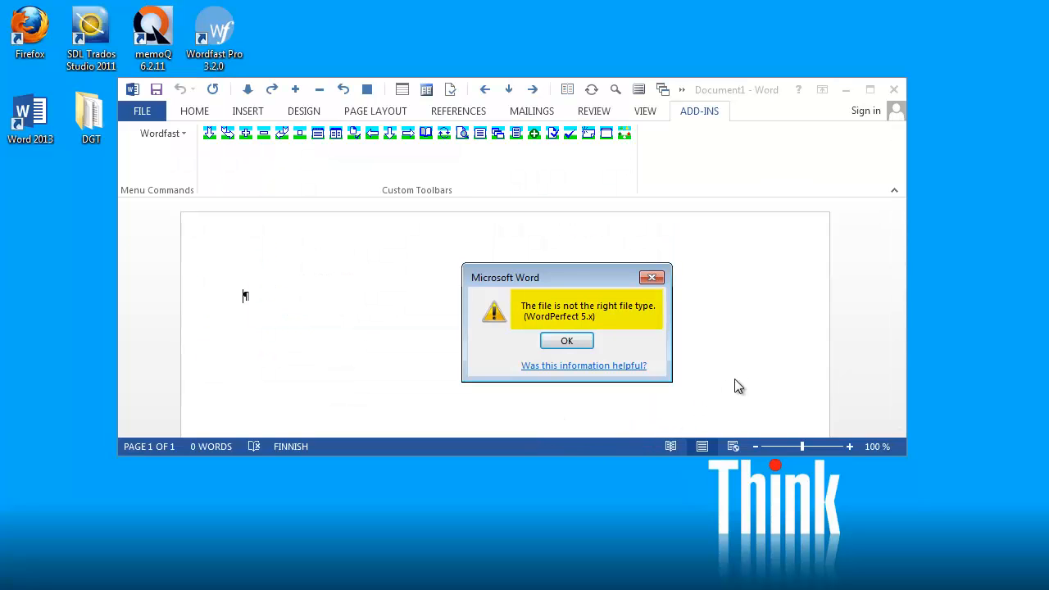
mouse_move(753, 375)
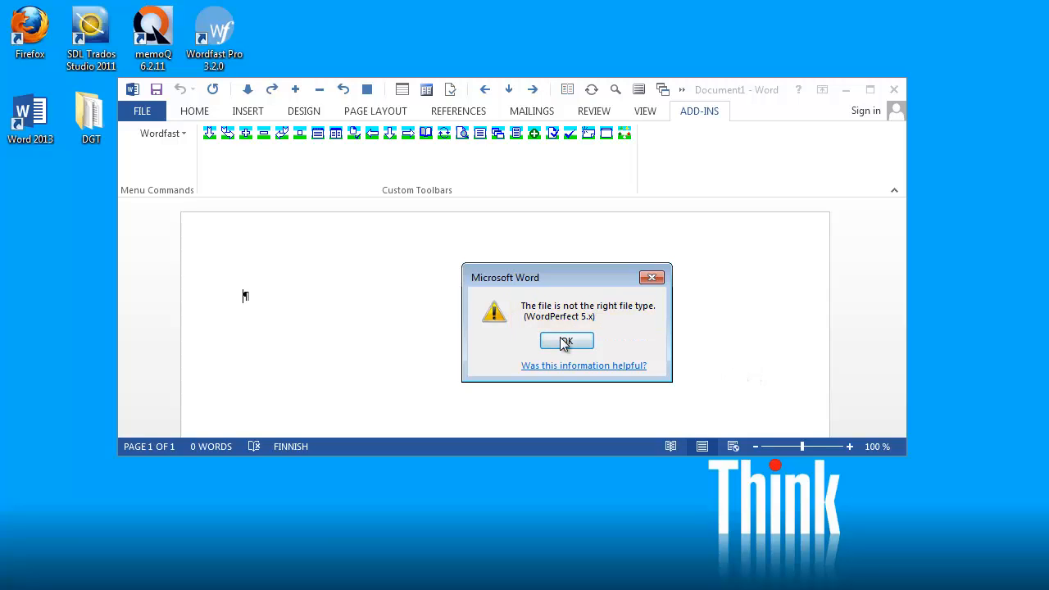
left_click(566, 341)
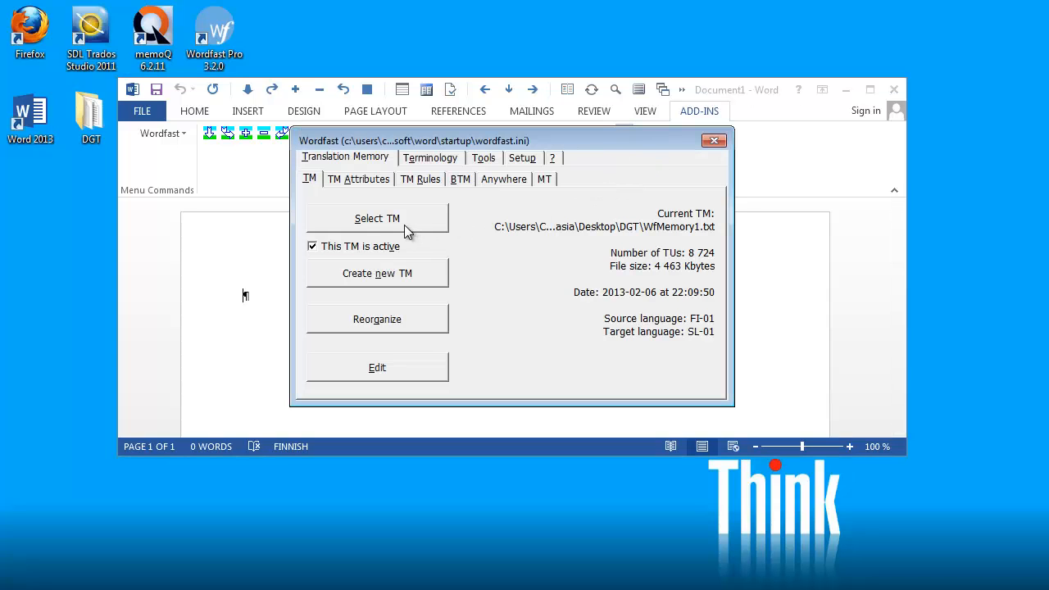
Retry Select TM, dismiss the open-file error and active-TM prompt, then close Wordfast settings
left_click(377, 218)
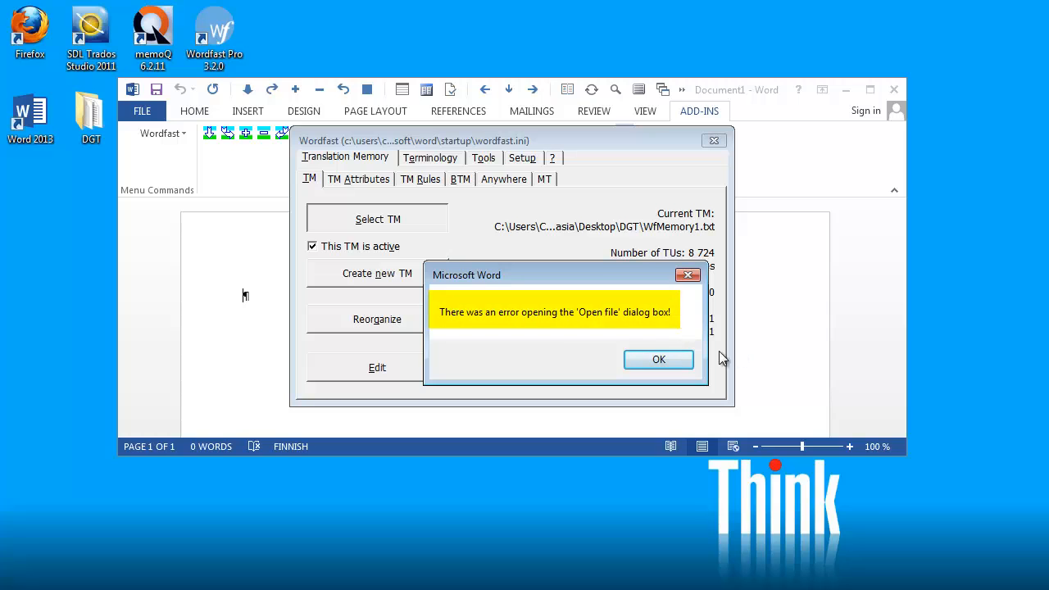
left_click(658, 359)
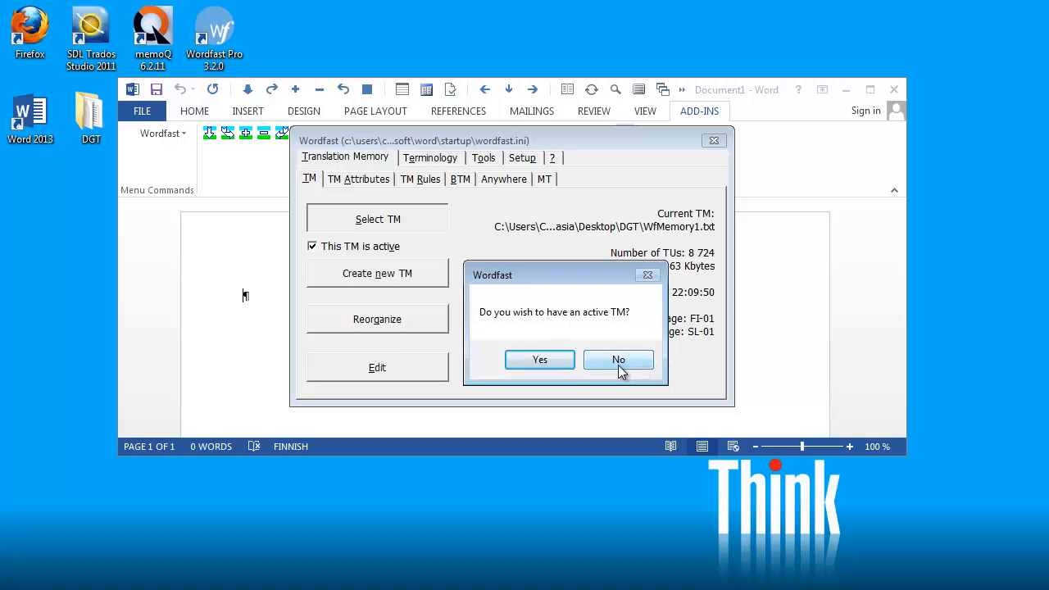
mouse_move(605, 376)
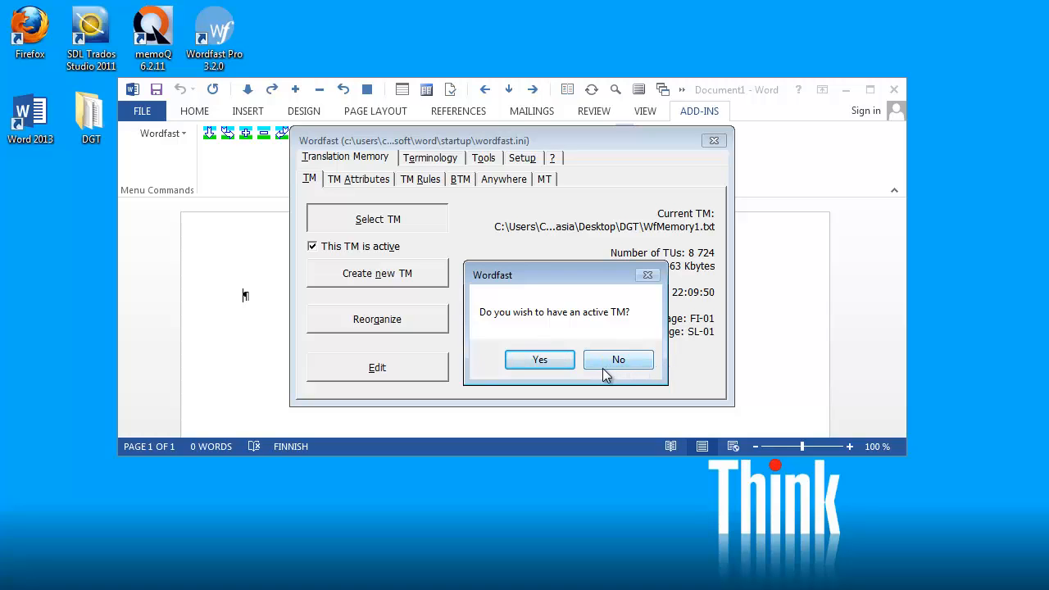
mouse_move(596, 377)
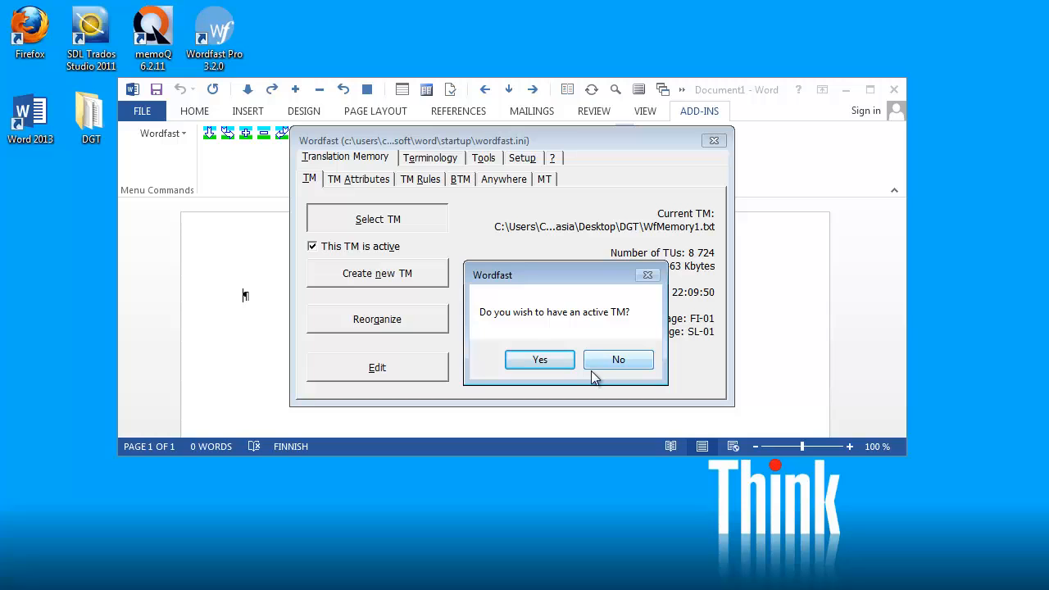
left_click(540, 360)
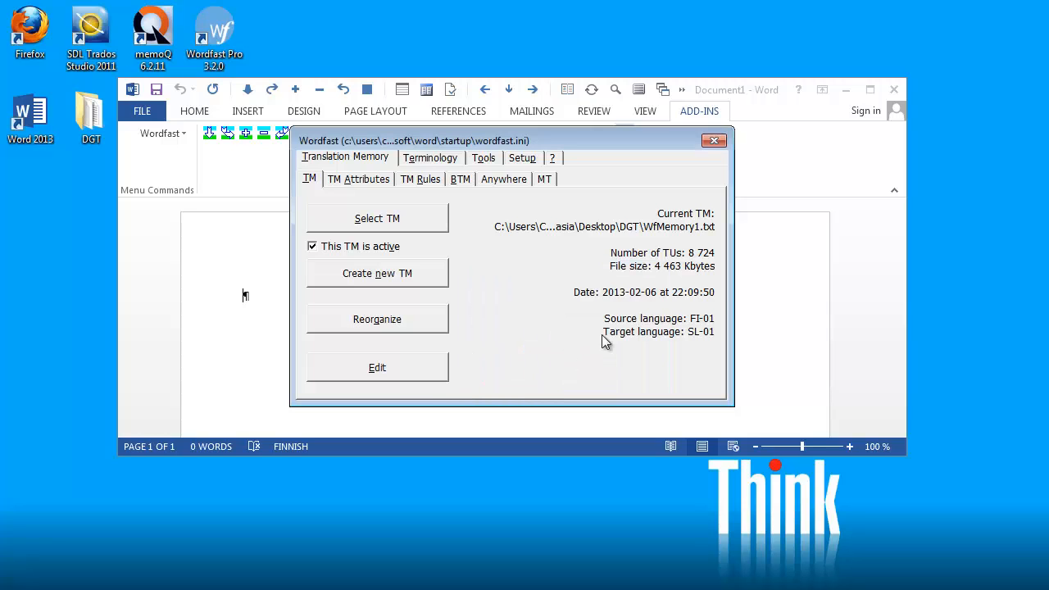
left_click(712, 140)
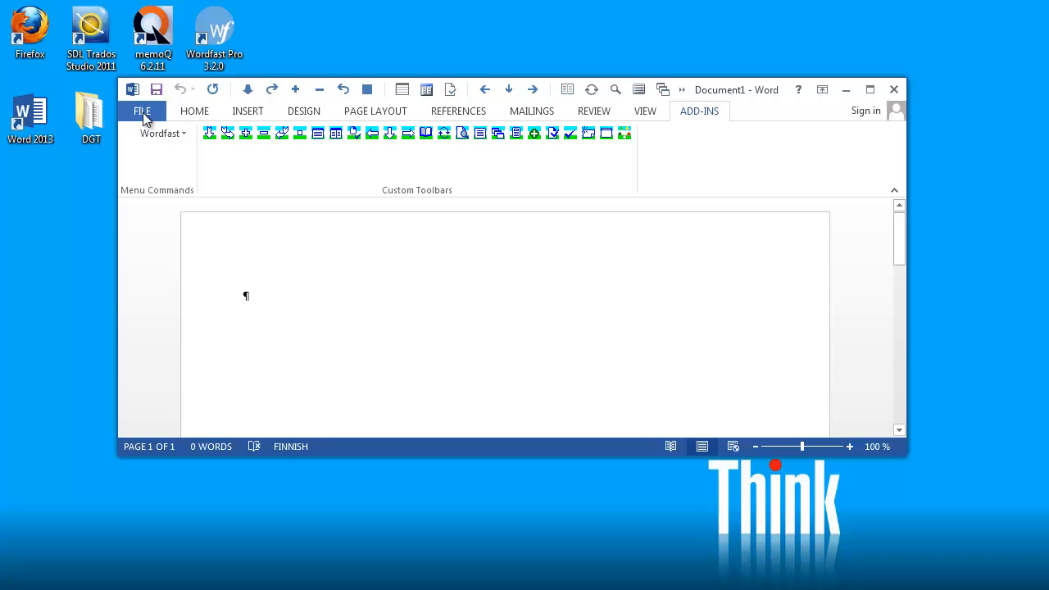
Open Google_terms.doc as All Word Documents, then bring up Wordfast's Select TM file dialog
left_click(142, 110)
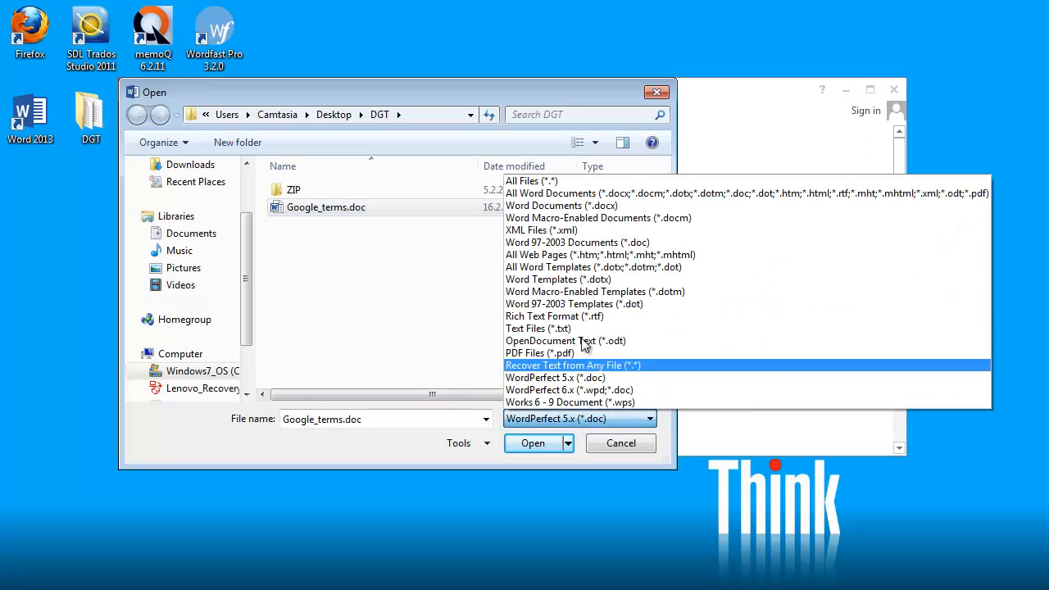
left_click(565, 193)
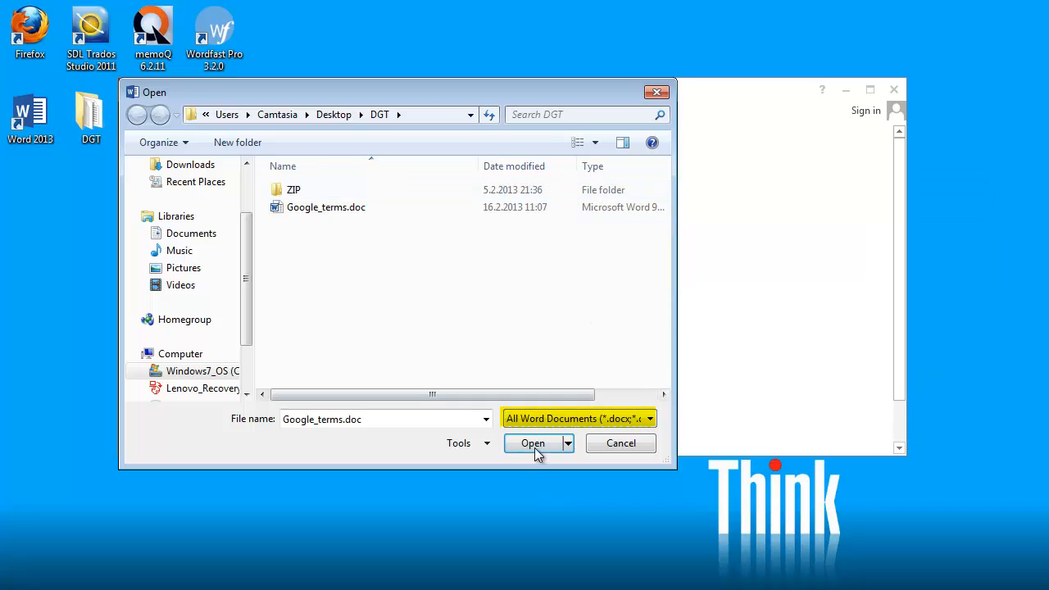
left_click(532, 443)
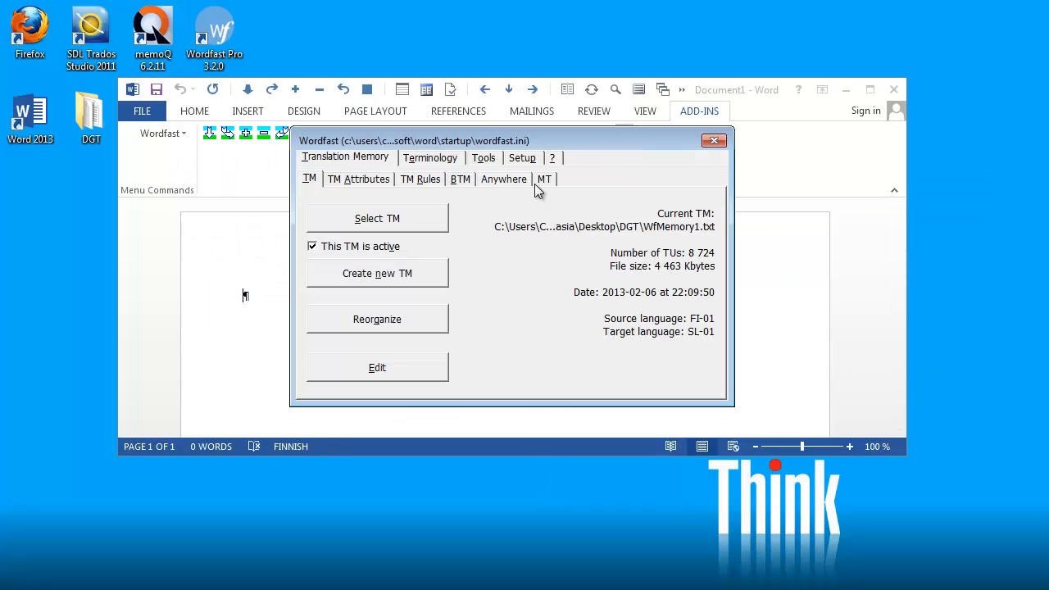
left_click(376, 218)
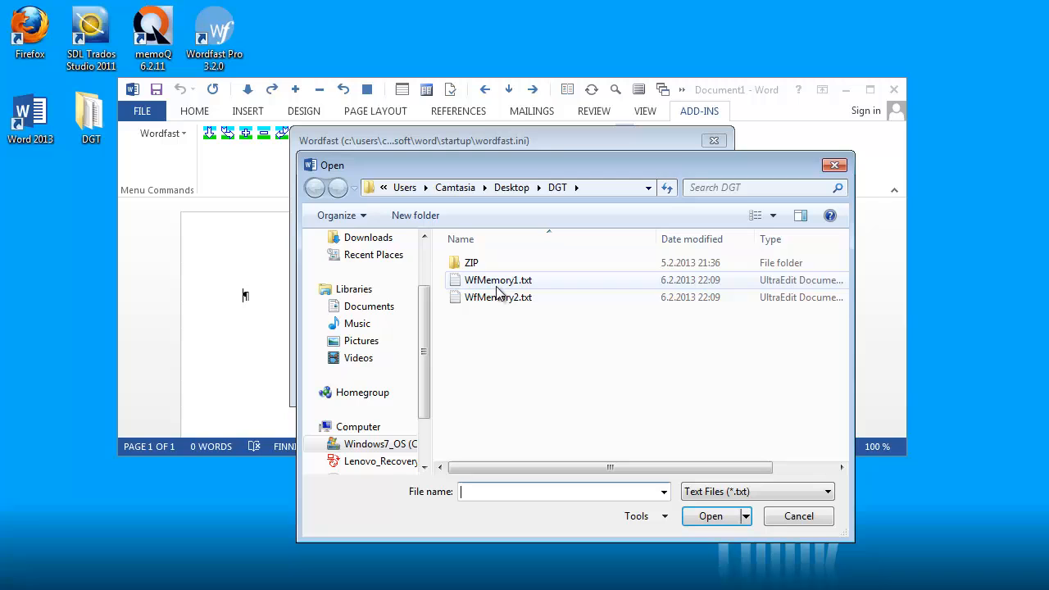